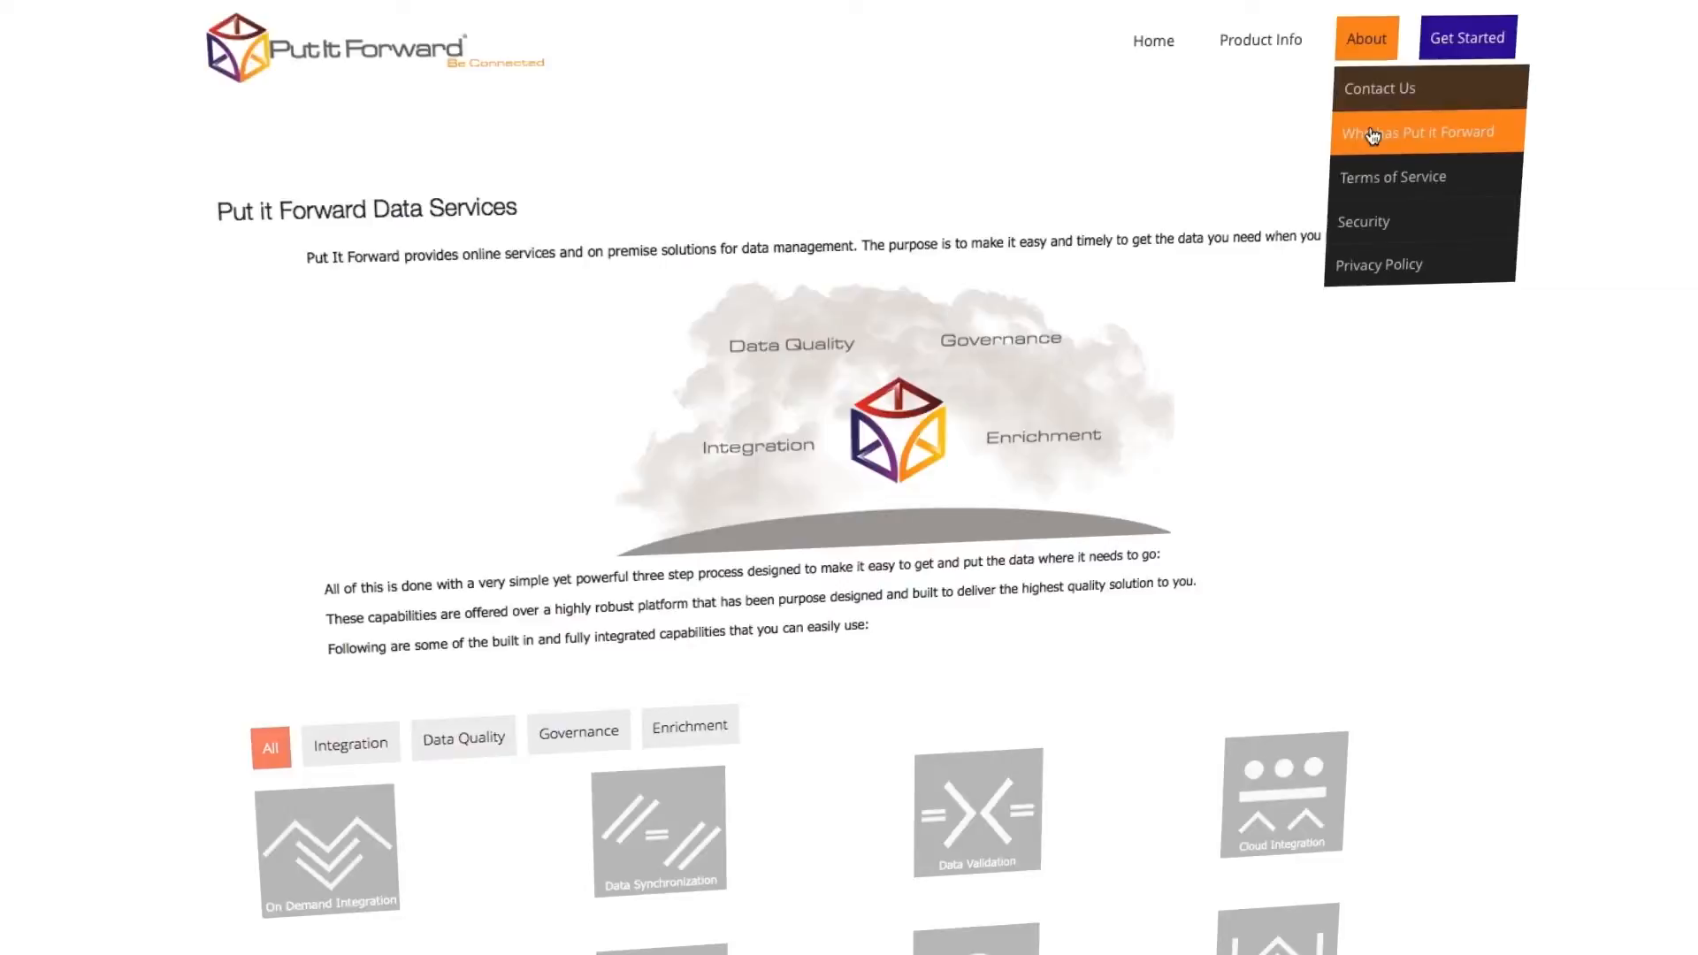
# Go to the 'Many Touch Points' page of client logos via the About menu's 'Who Has Put It Forward'.
pyautogui.click(1416, 133)
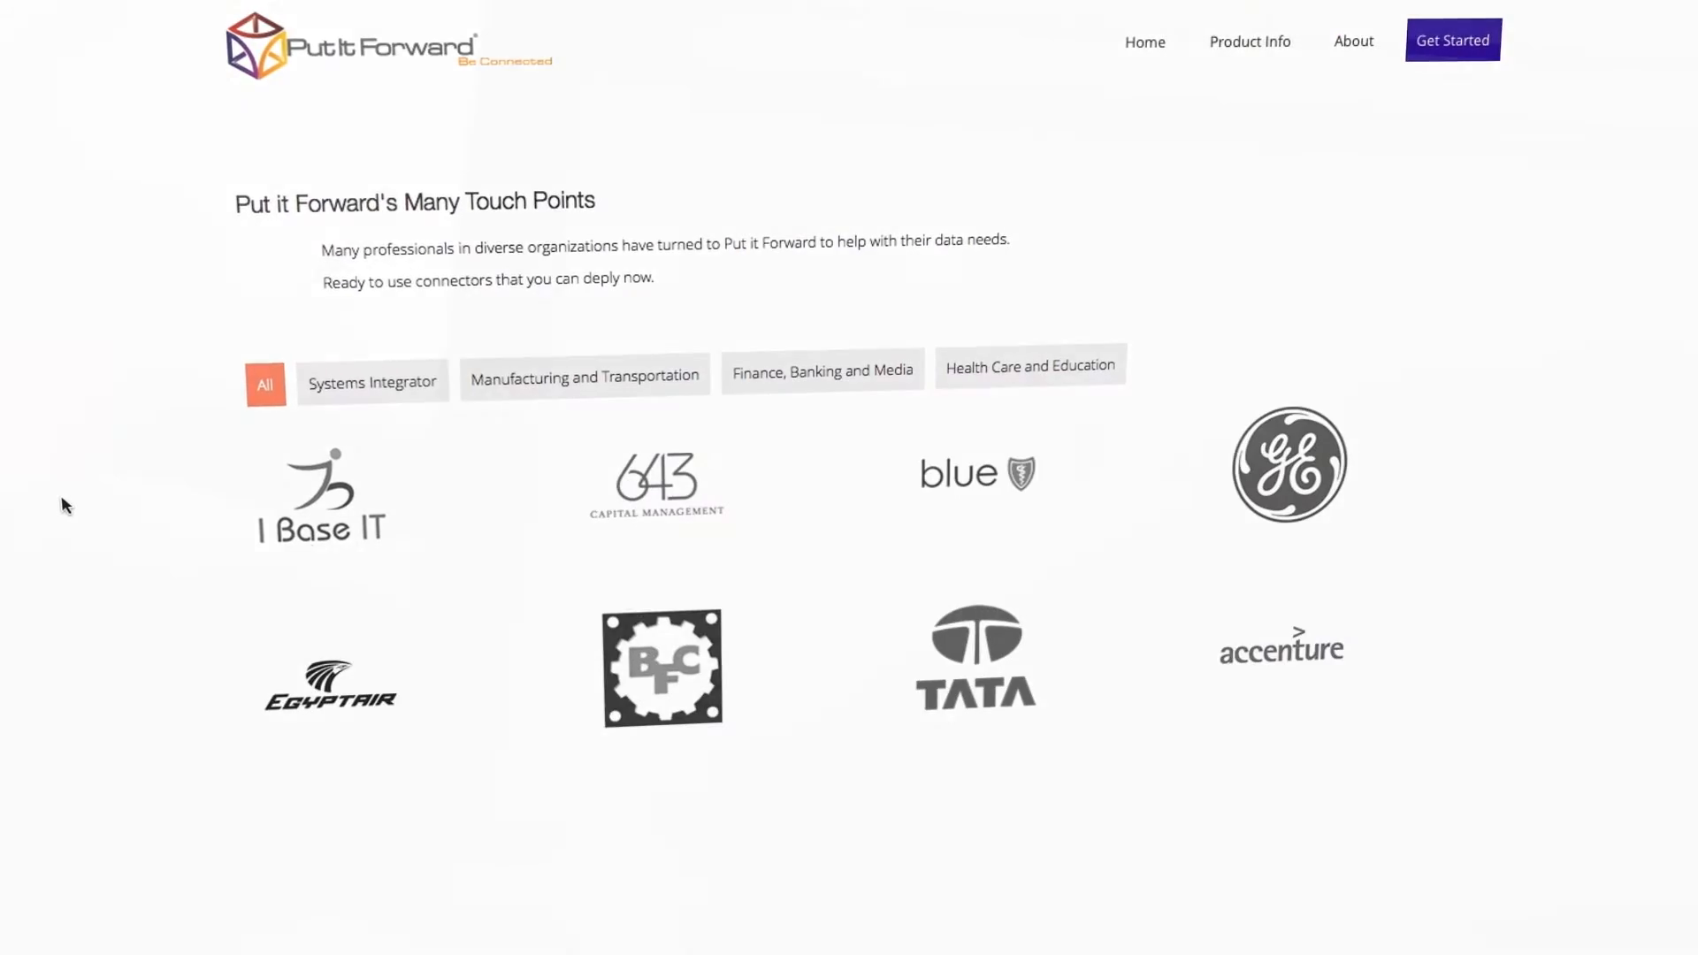